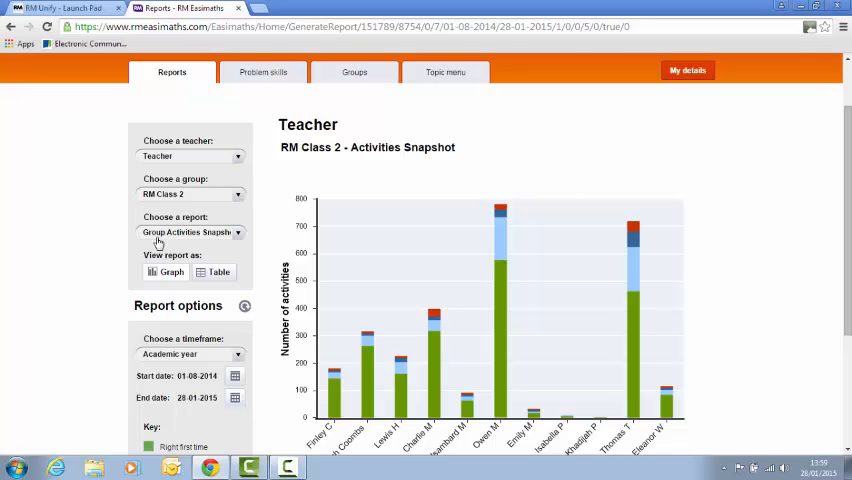
{"action": "mouse_move", "coordinate": [644, 136]}
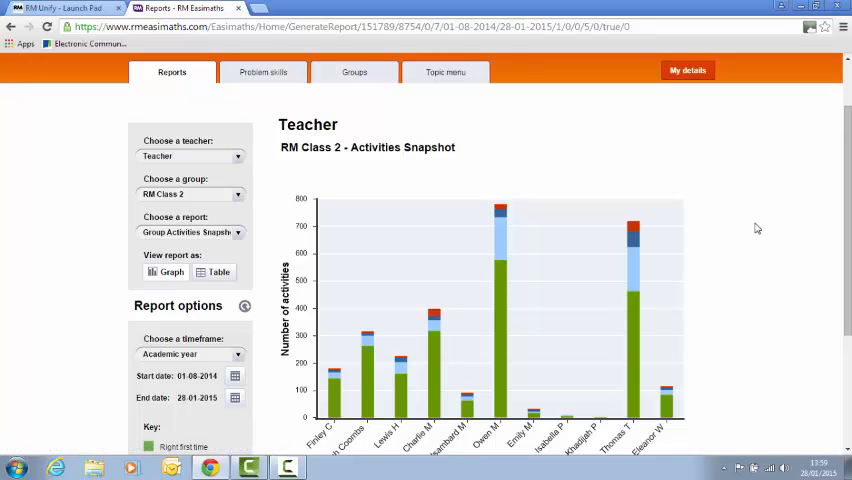
Step: Show the RM Class 2 pupil list in the Groups view with levels, times and problems
{"action": "scroll", "scroll_direction": "down", "scroll_amount": 3}
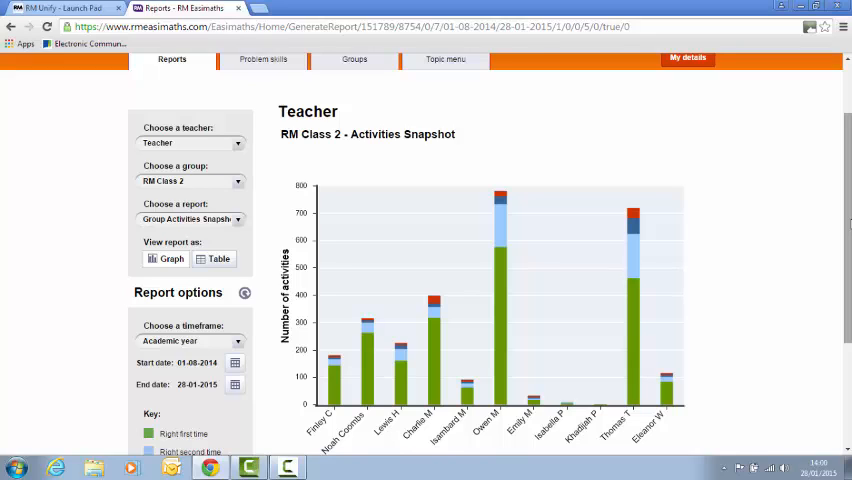
{"action": "mouse_move", "coordinate": [404, 78]}
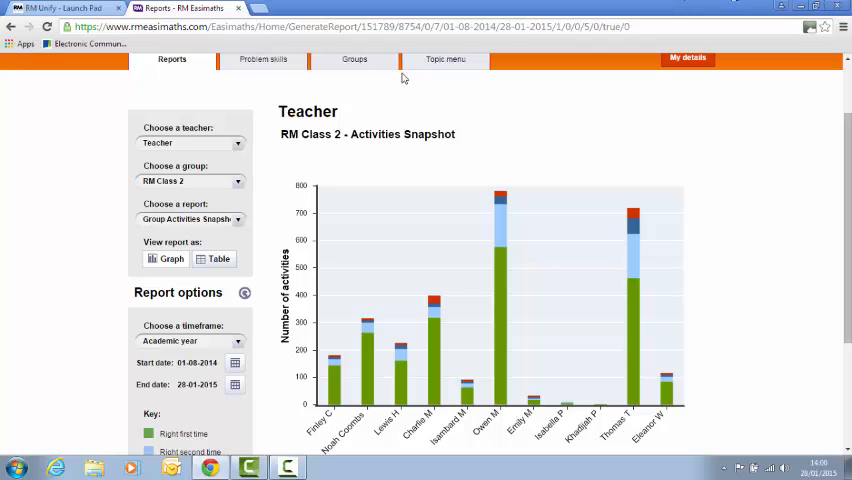
{"action": "left_click", "coordinate": [354, 60]}
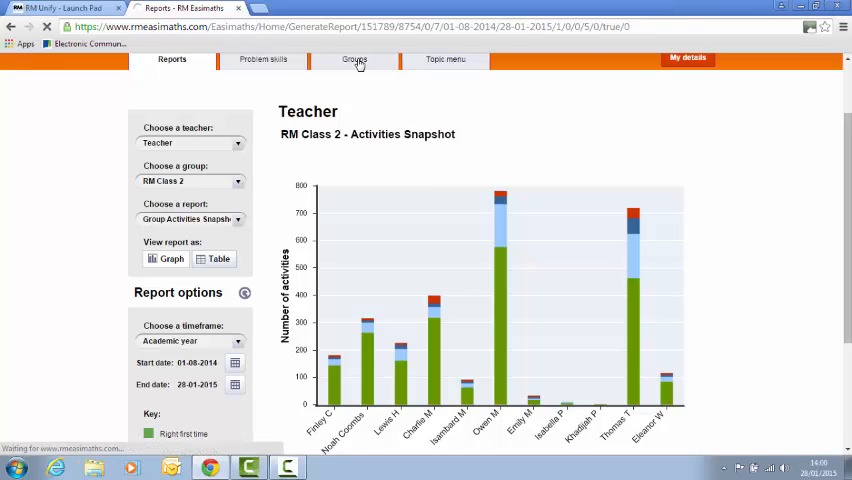
{"action": "left_click", "coordinate": [354, 60]}
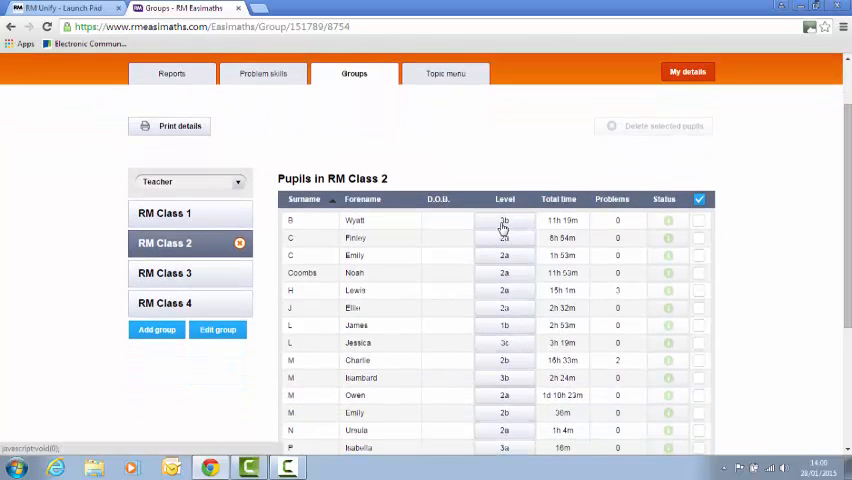
Step: Bring up the first pupil's curriculum level choices (3b marked) and acknowledge the progress-reset warning
{"action": "left_click", "coordinate": [504, 224]}
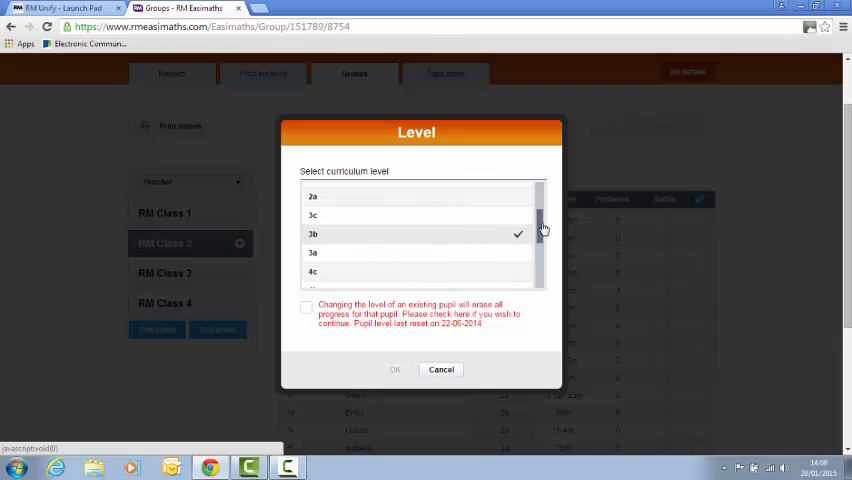
{"action": "mouse_move", "coordinate": [312, 316]}
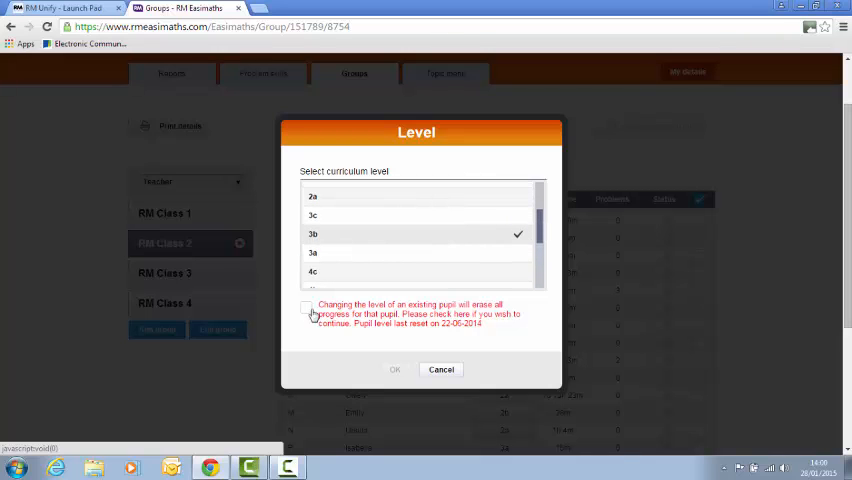
{"action": "left_click", "coordinate": [308, 312]}
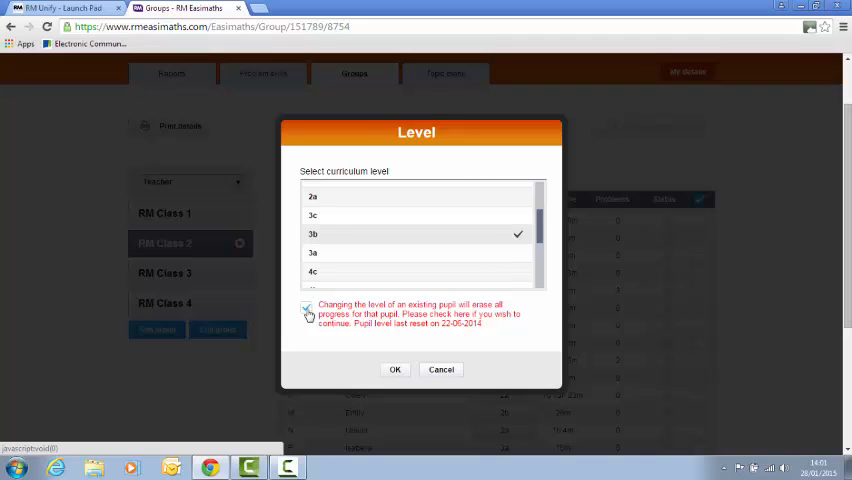